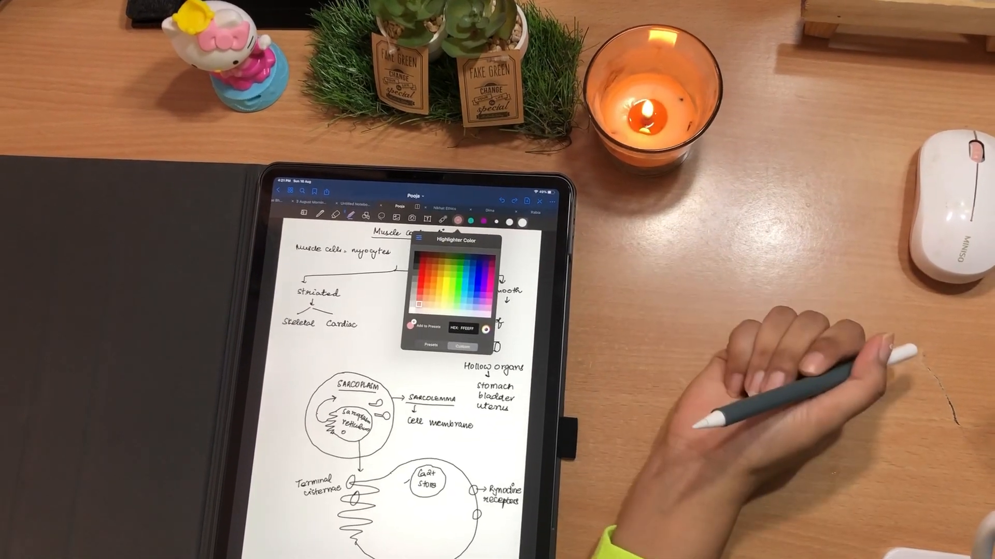
mouse_move(634, 267)
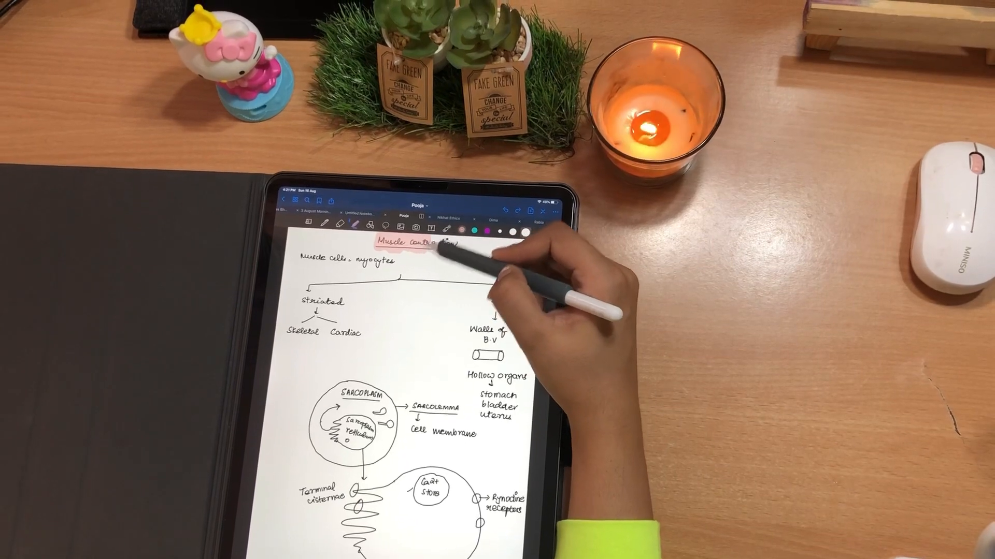
- Highlight the handwritten "Smooth" title text in pink with the highlighter
type("Smooth")
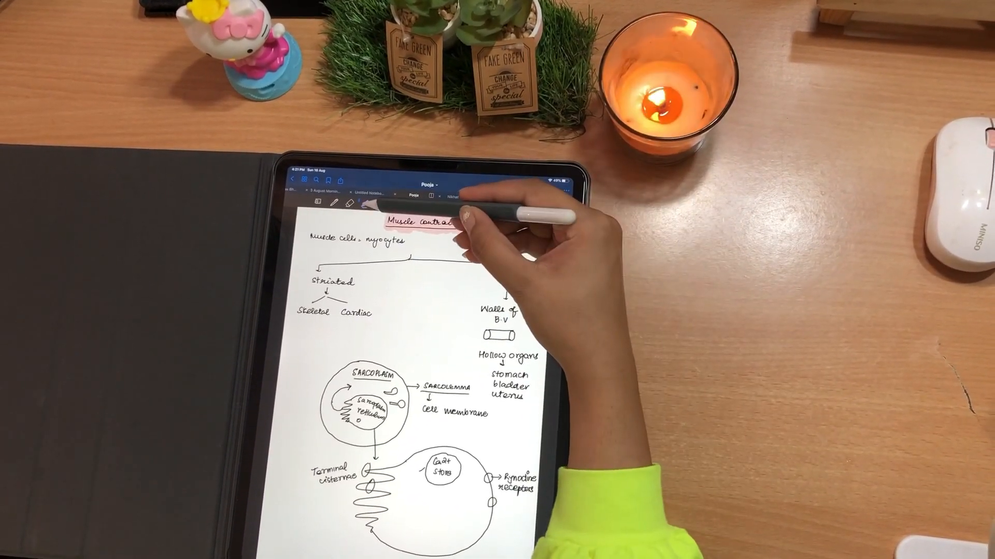
- Turn on Draw in Straight Line for the highlighter and resume highlighting the organ terms
left_click(358, 192)
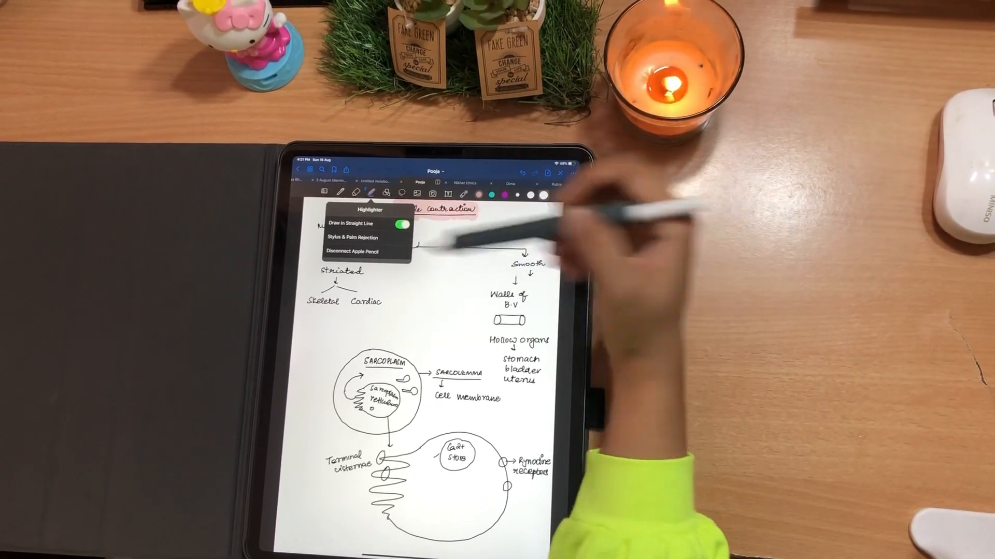
left_click(400, 224)
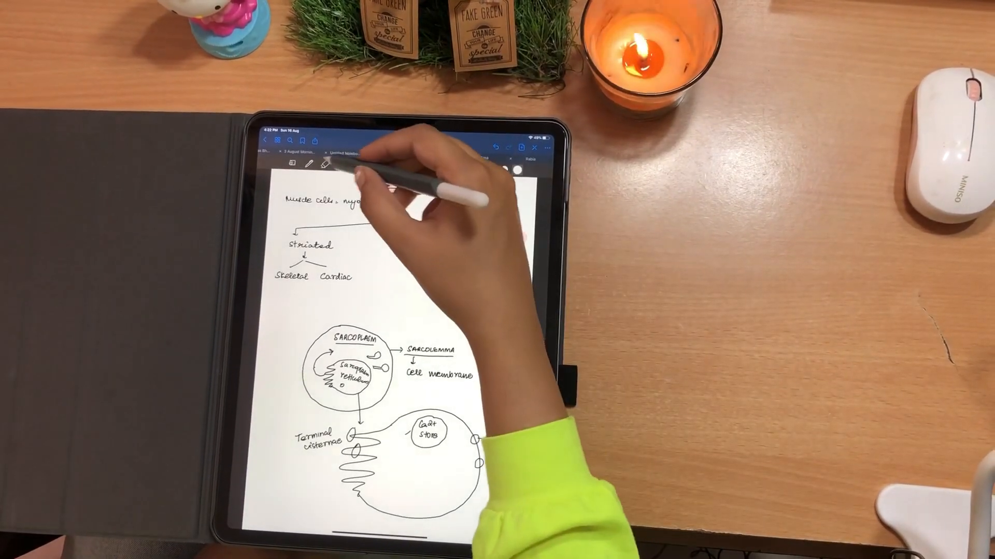
left_click(329, 158)
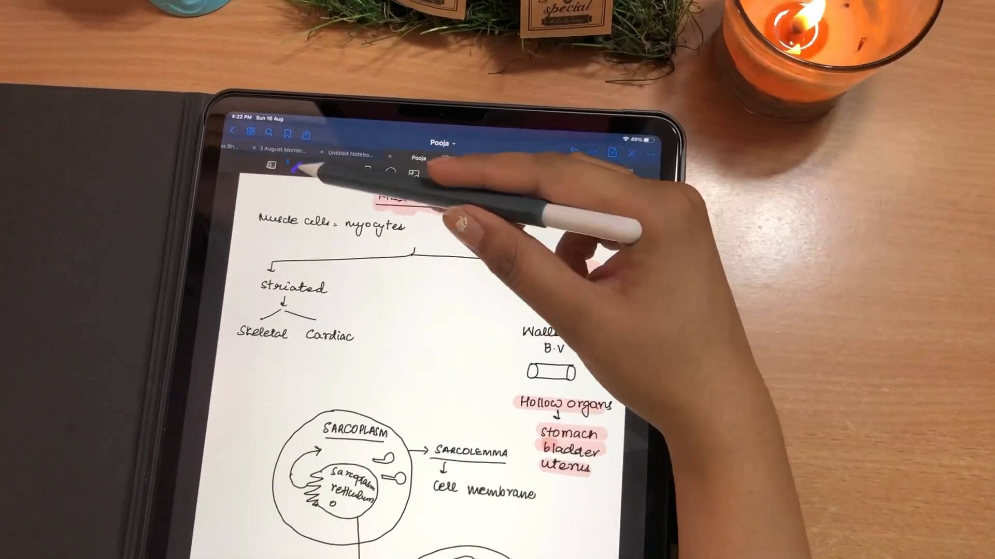
- Switch the pen style to Brush Pen for the purple lettered heading
left_click(276, 104)
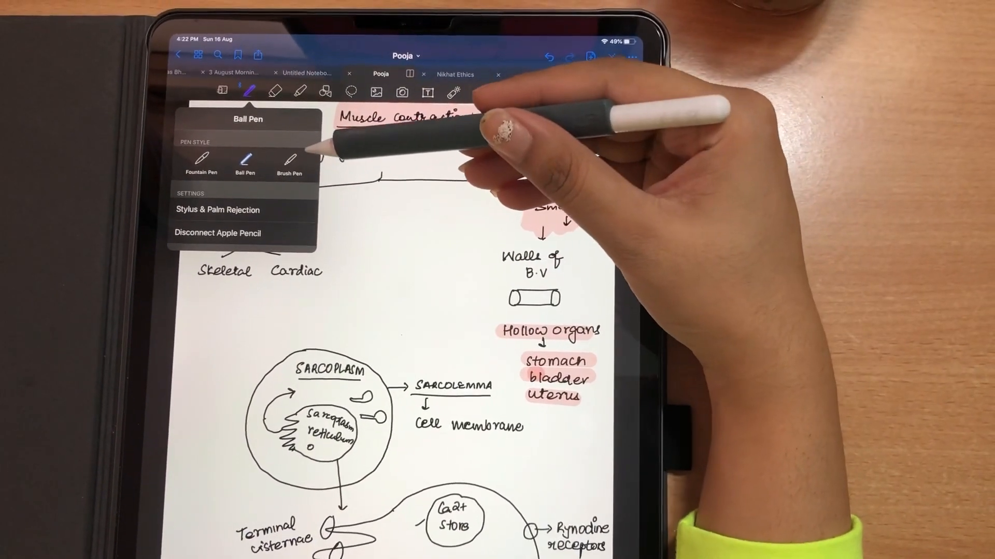
left_click(289, 162)
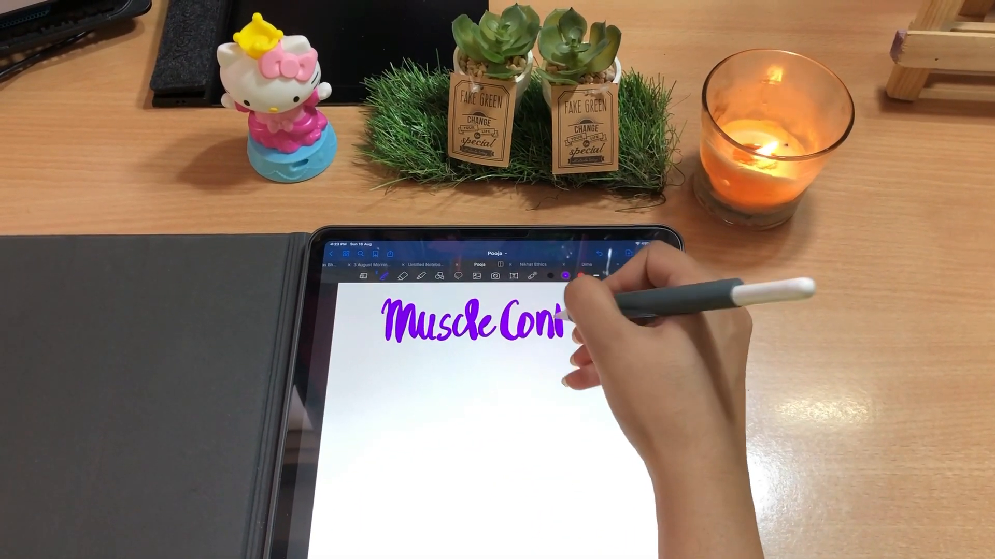
left_click_drag(559, 323, 615, 320)
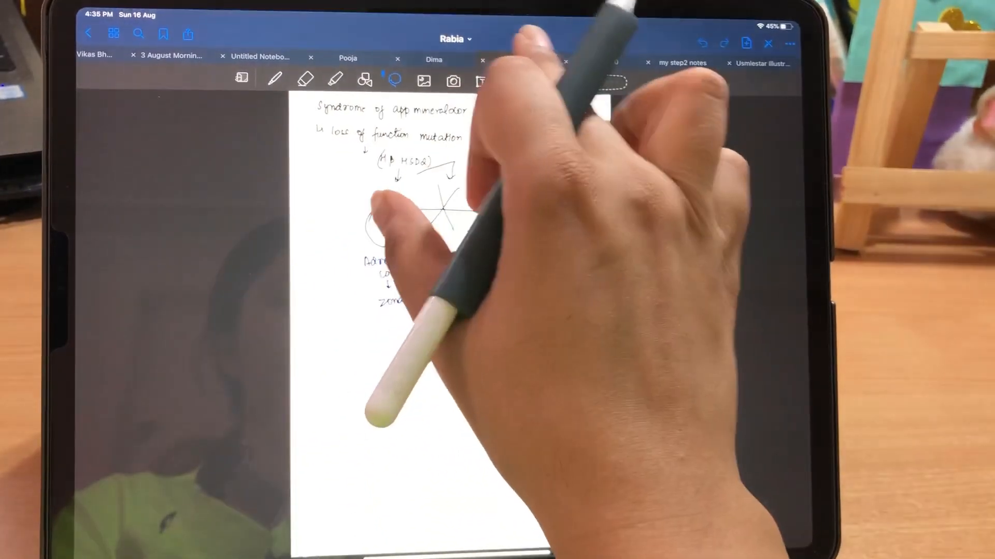
- Drag the GoodNotes icon from the Dock to start a second split-view window
left_click(348, 58)
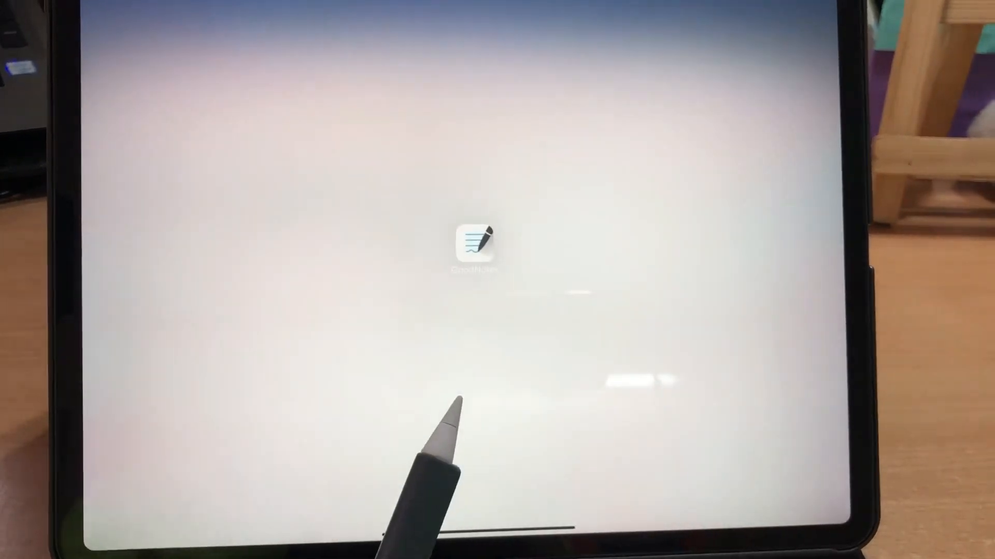
- Lasso the depression and Trazodone notes and take a screenshot of them
left_click(474, 243)
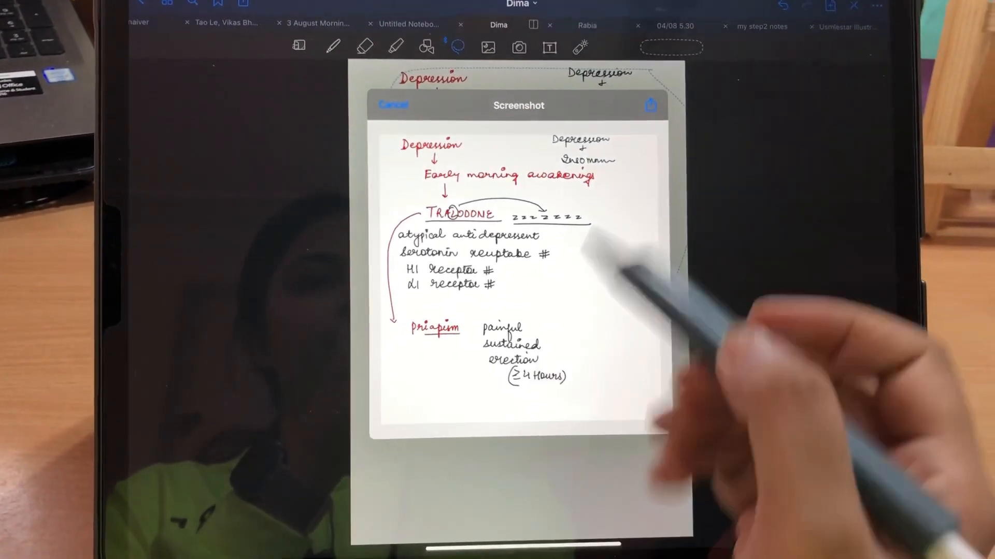
left_click(651, 105)
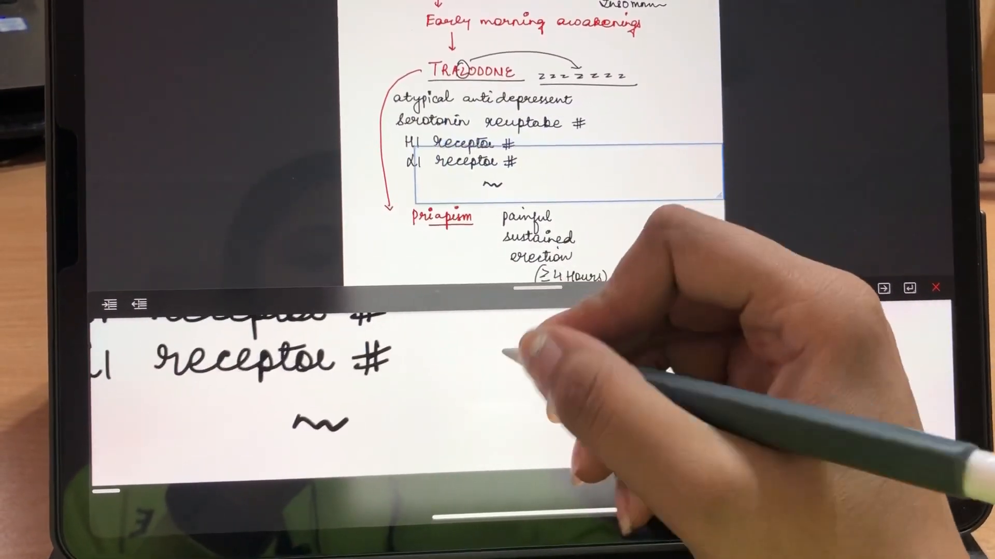
- Write the short note "Us" beside the α1 receptor line in the Zoom Window
type("Usmbsta")
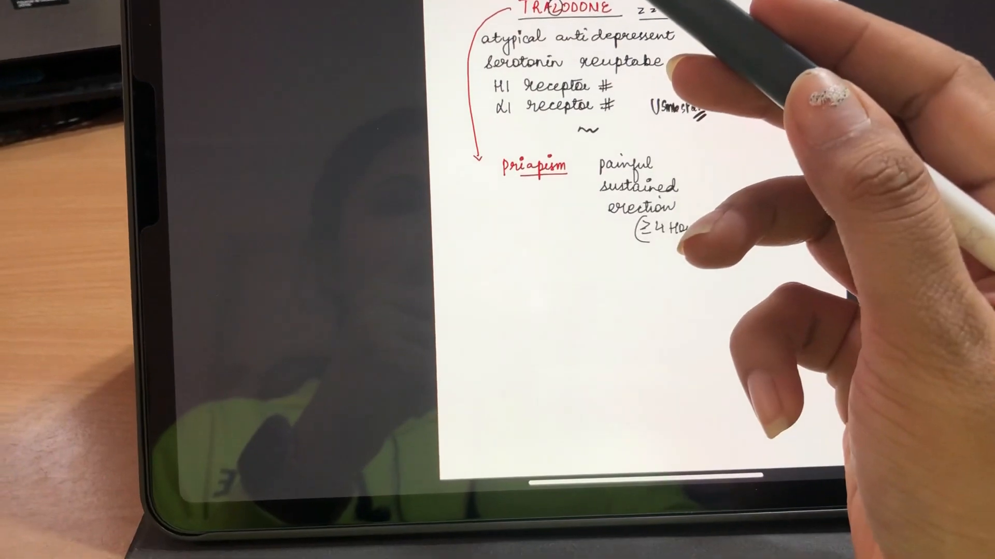
- Draw a right-angled straight line below the priapism notes with the Shape tool
left_click_drag(472, 228, 597, 254)
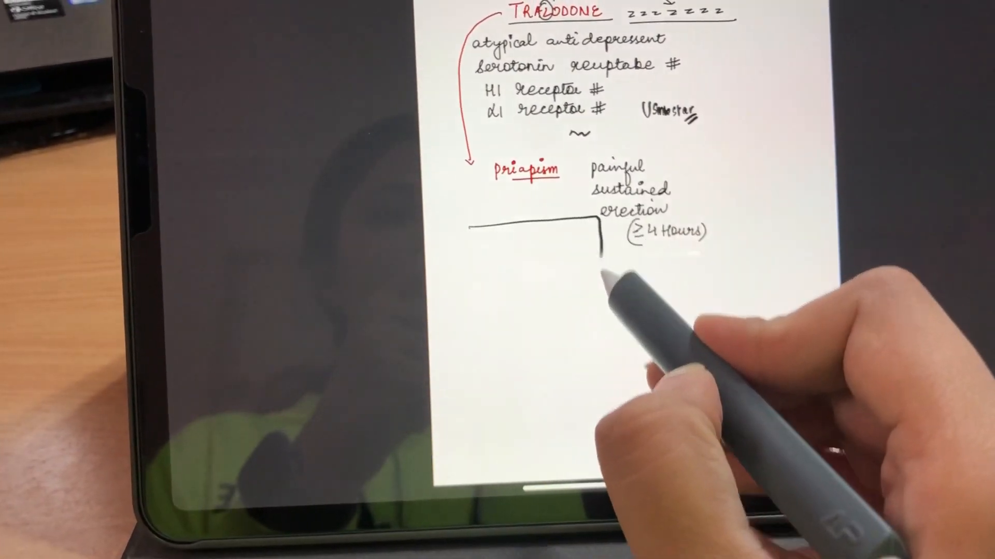